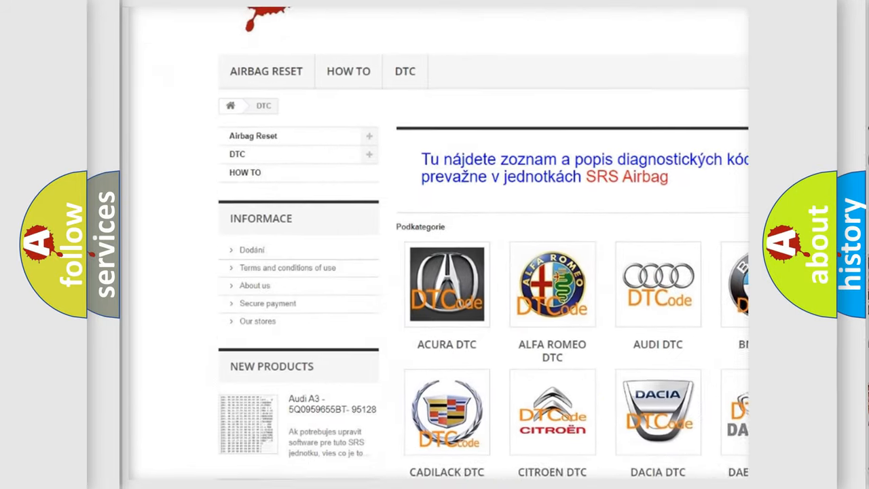
scroll("down", 3)
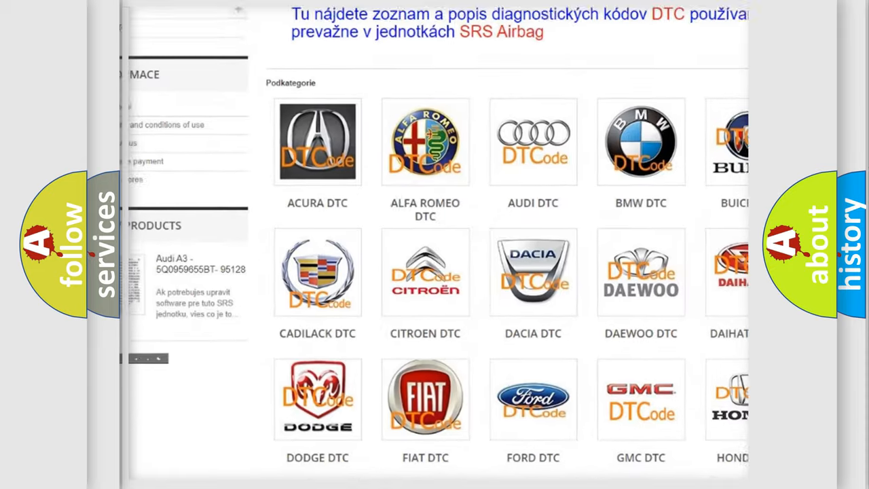
scroll("down", 3)
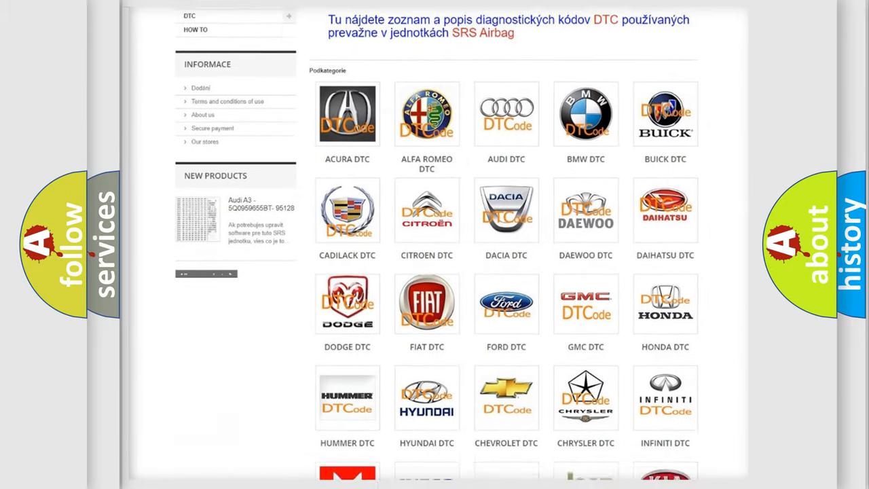
scroll("down", 3)
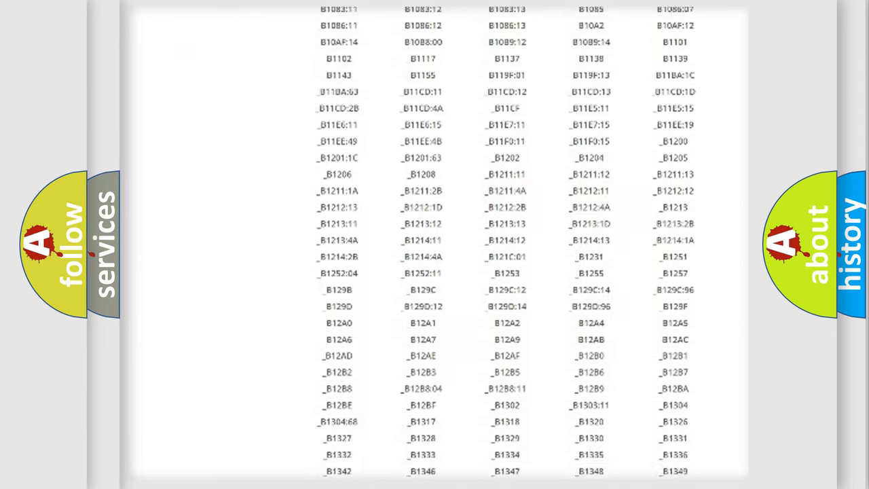
scroll("down", 3)
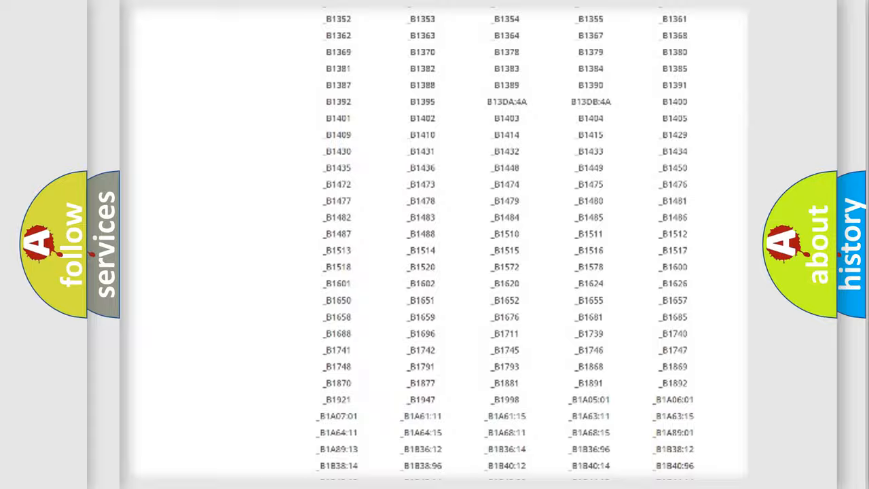